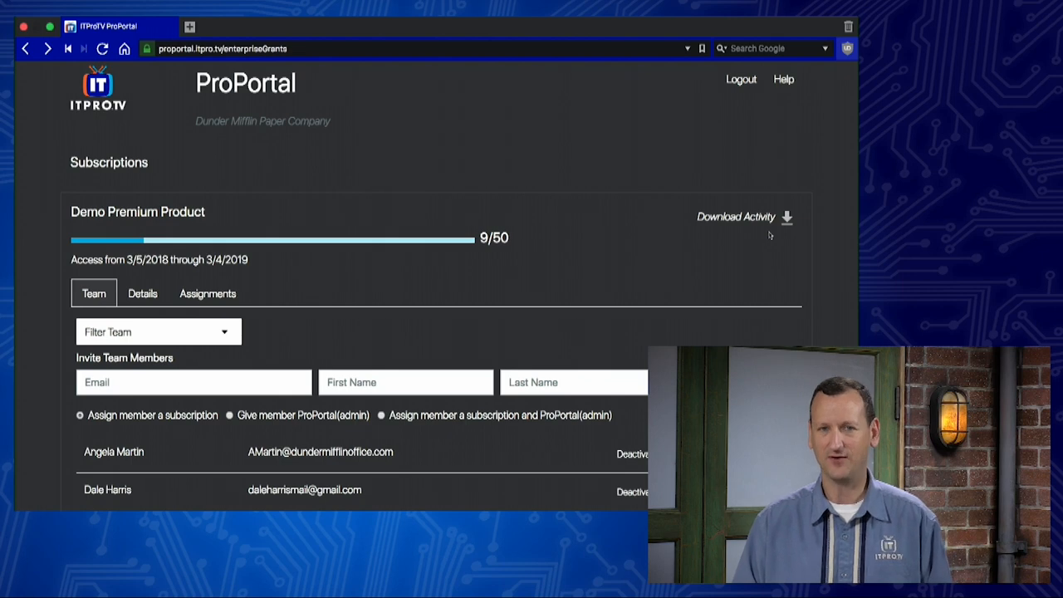
mouse_move(506, 258)
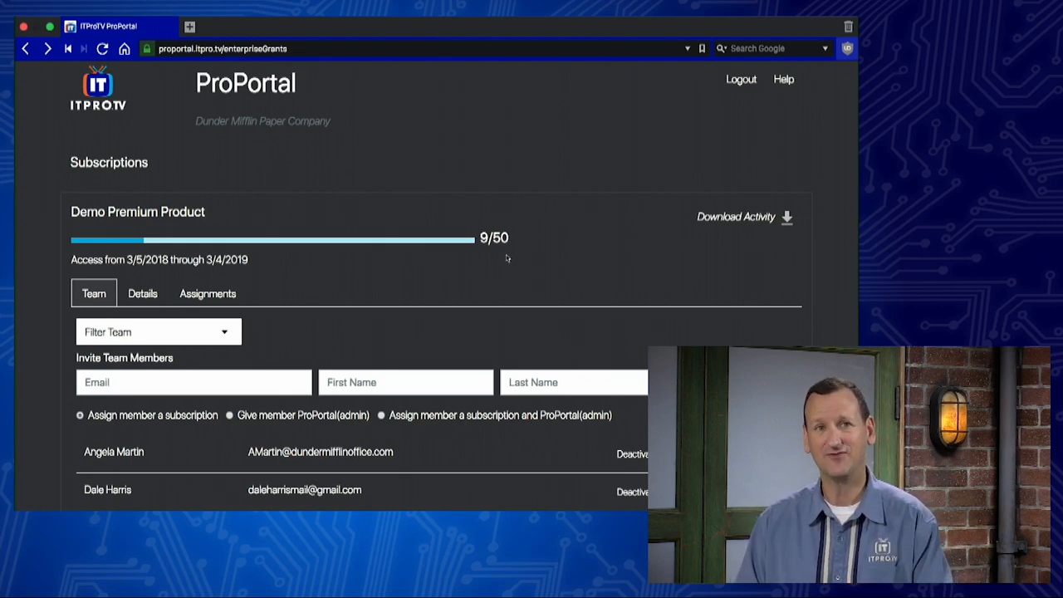
mouse_move(306, 274)
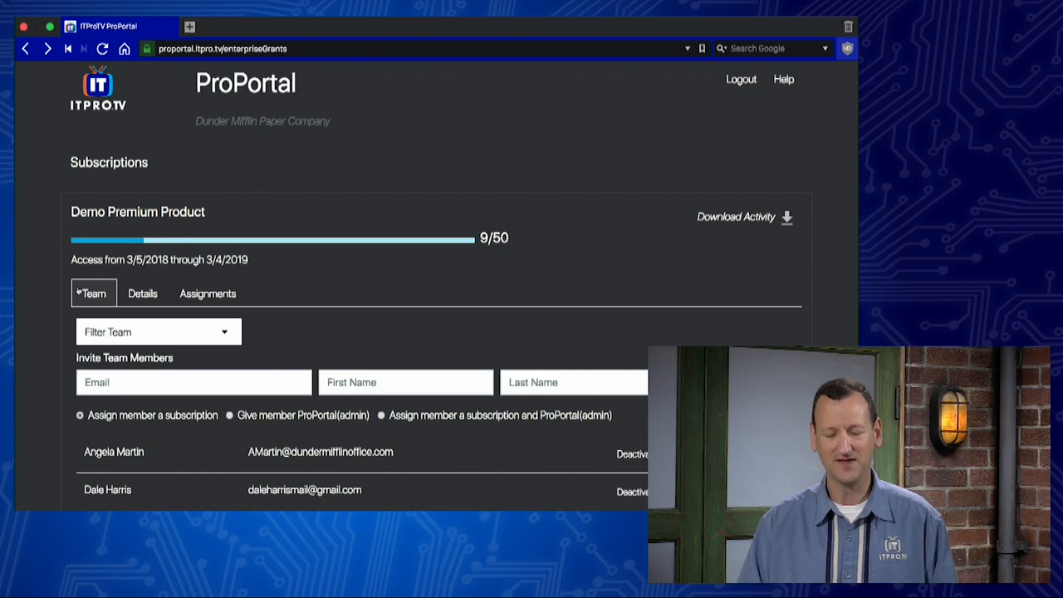
View the subscription's Details, then its Assignments list of learning modules.
scroll(down, 3)
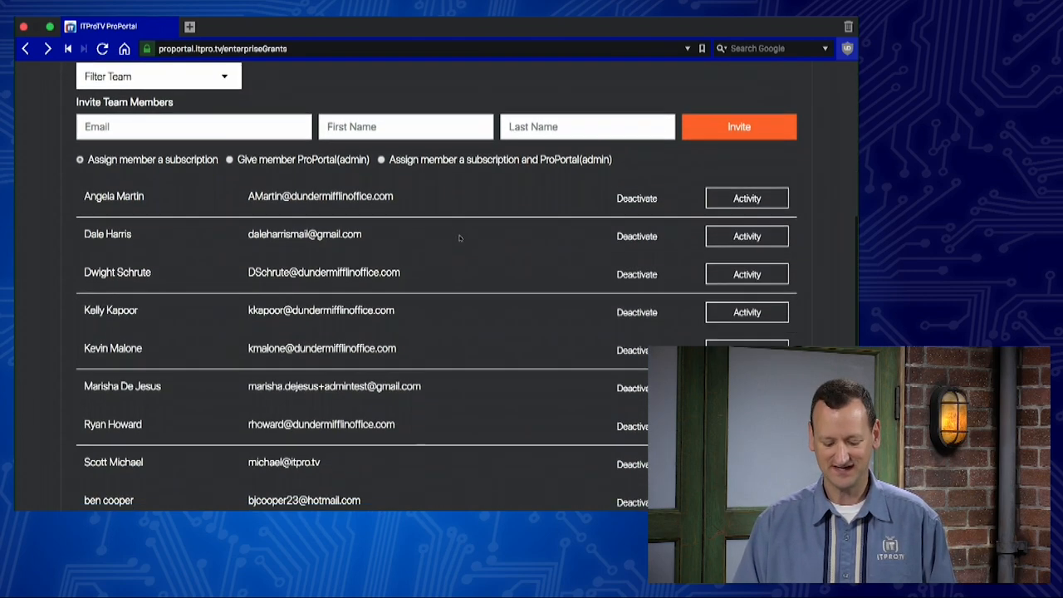
scroll(down, 3)
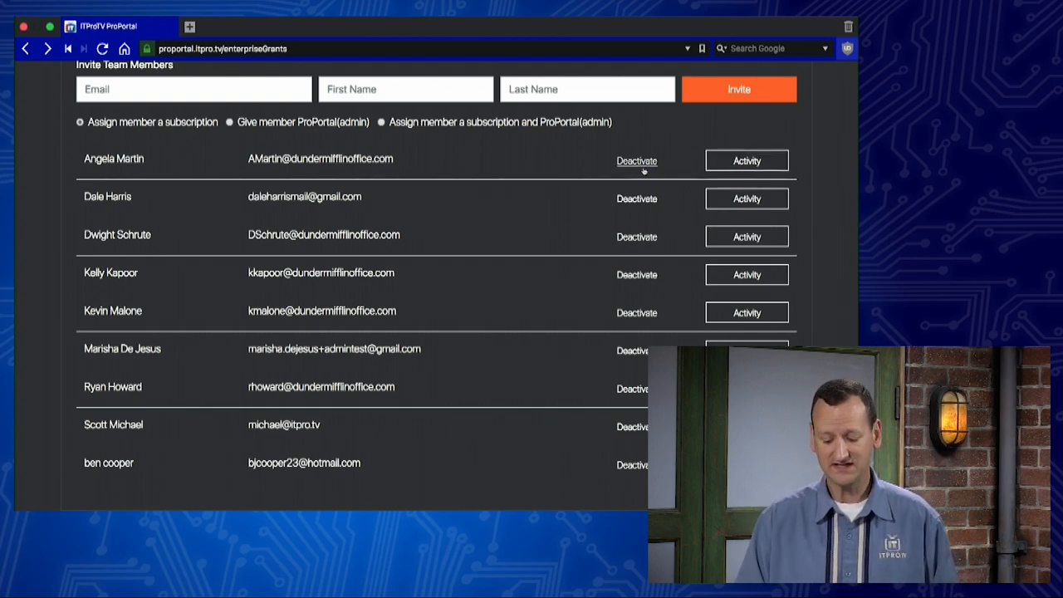
mouse_move(581, 174)
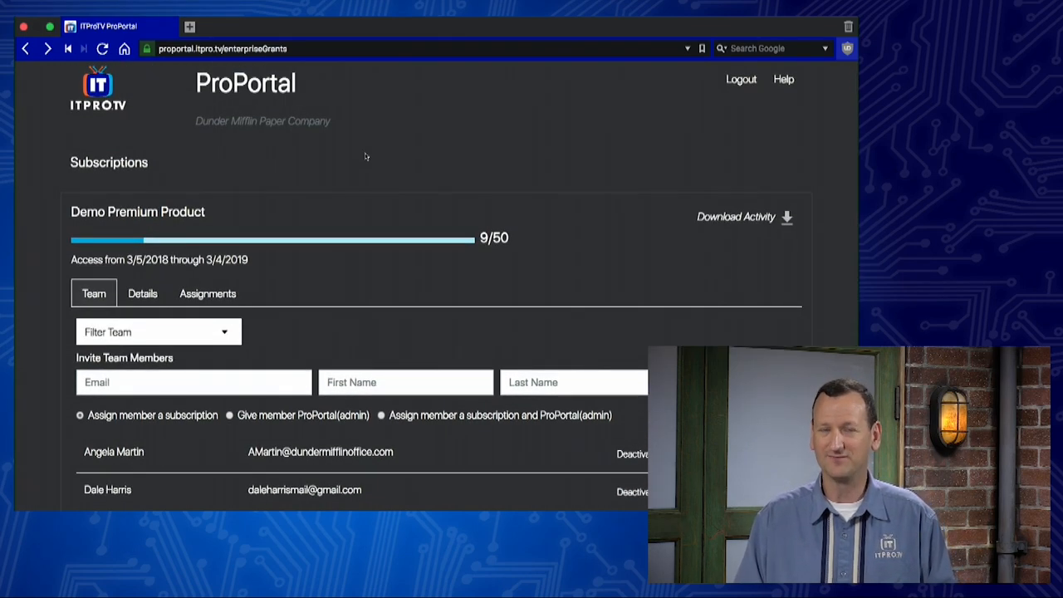
click(142, 294)
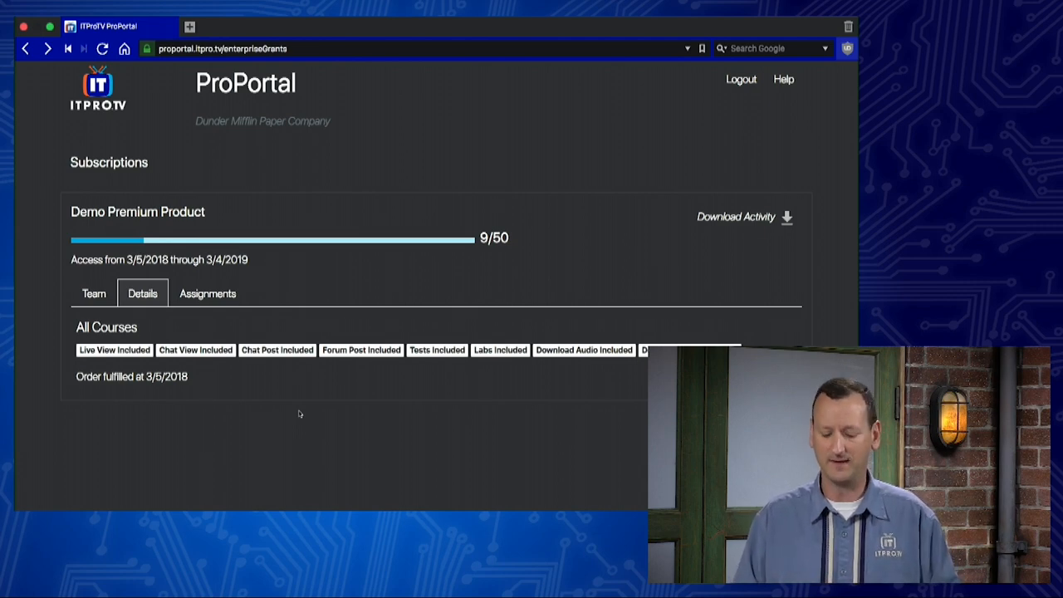
click(208, 293)
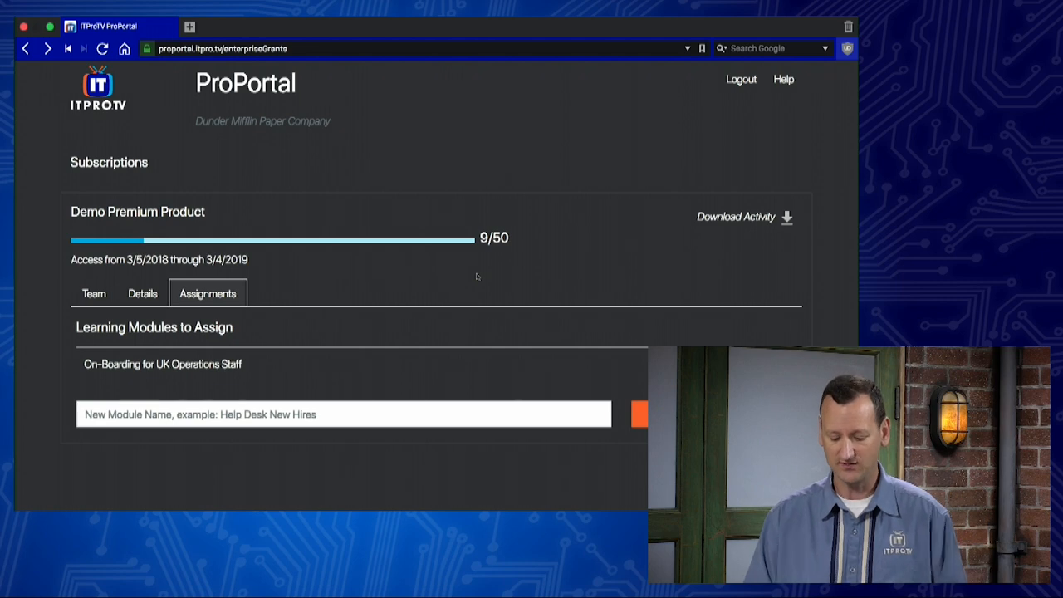
Name a new learning module 'Help Desk Training Program'.
click(343, 414)
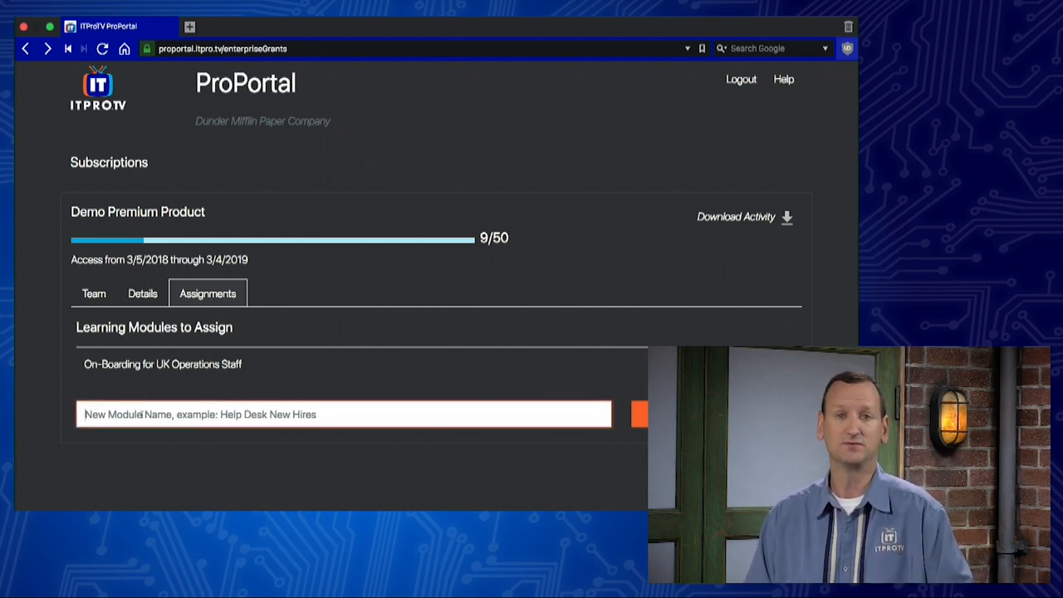
text(Help Desk Training)
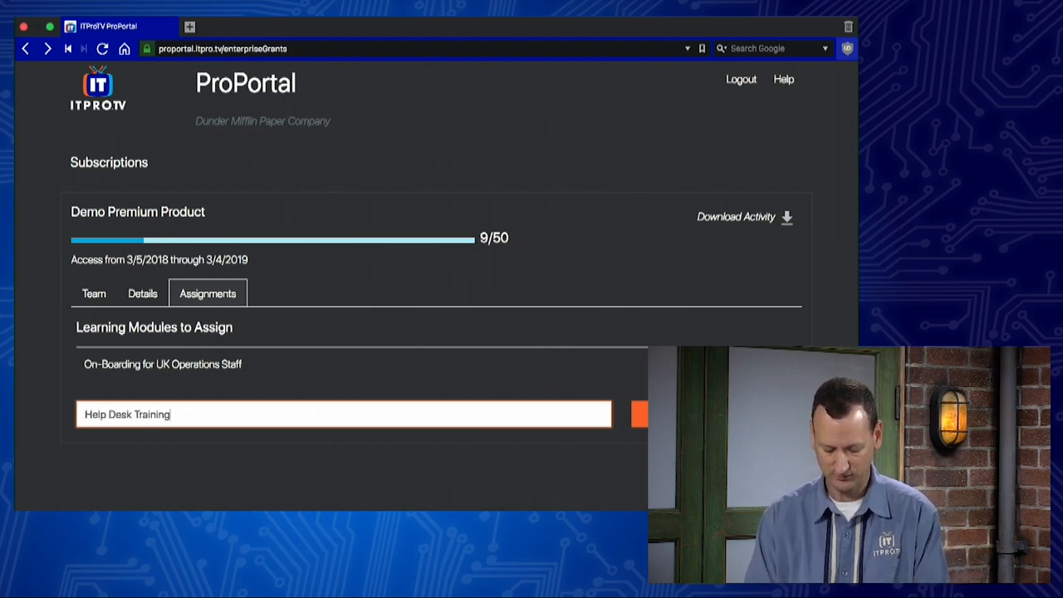
text(Pro)
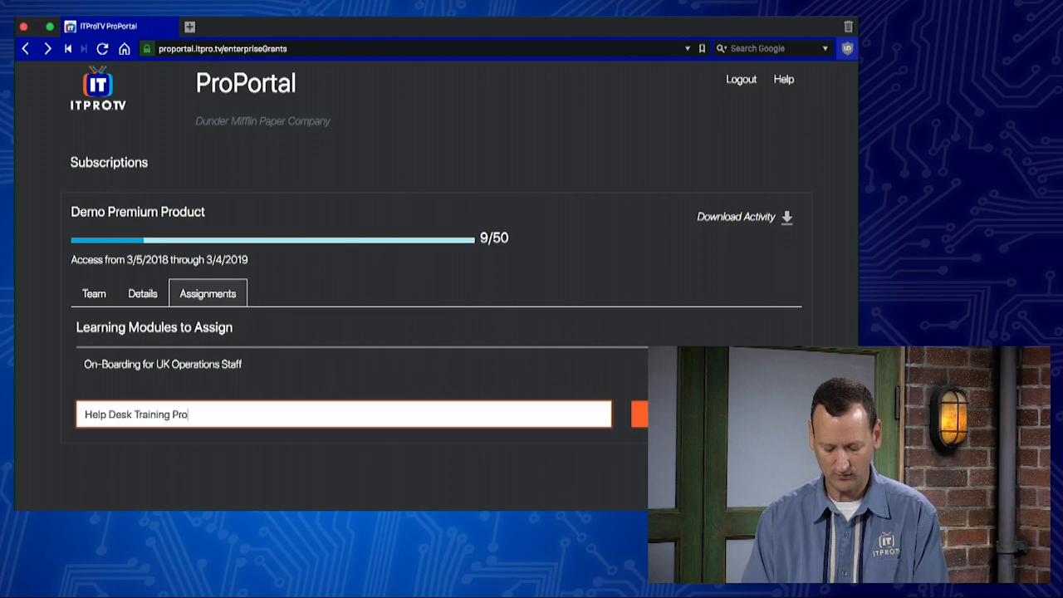
text(gram)
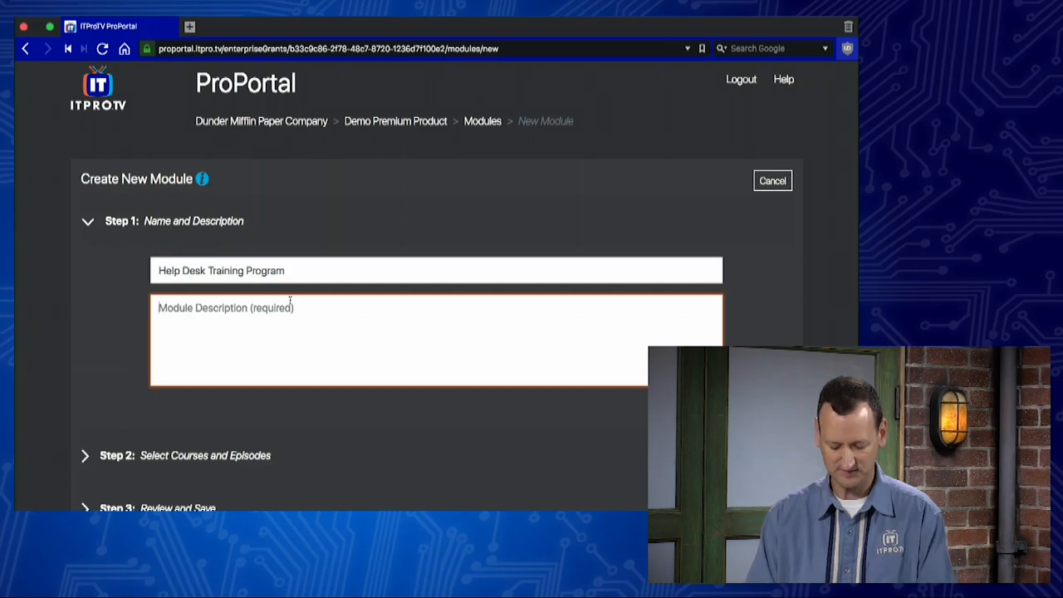
Enter 'New Help Desk Training' as the module description.
text(New Help)
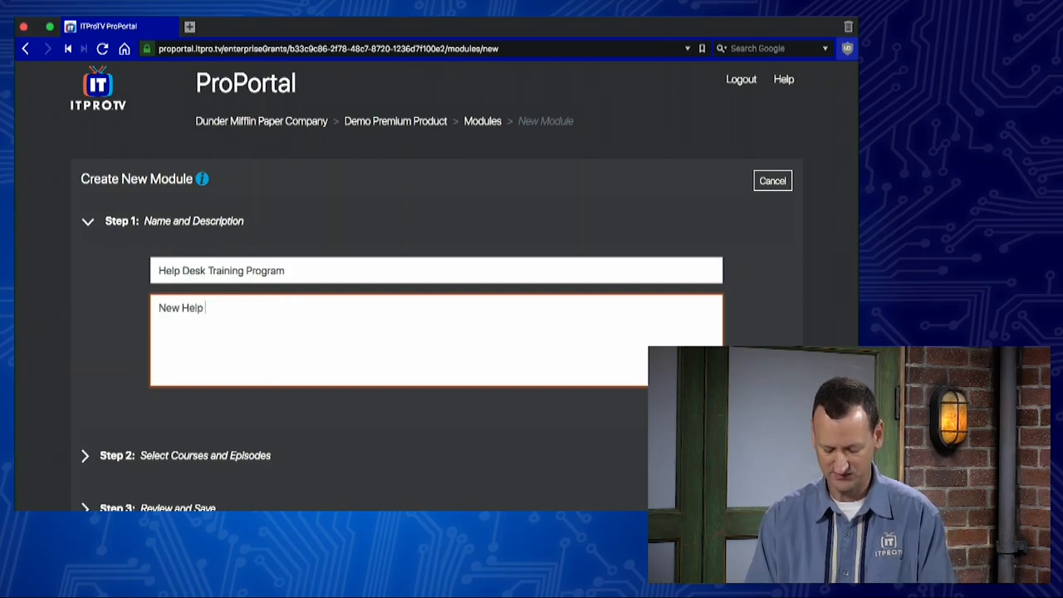
text(Desk Training)
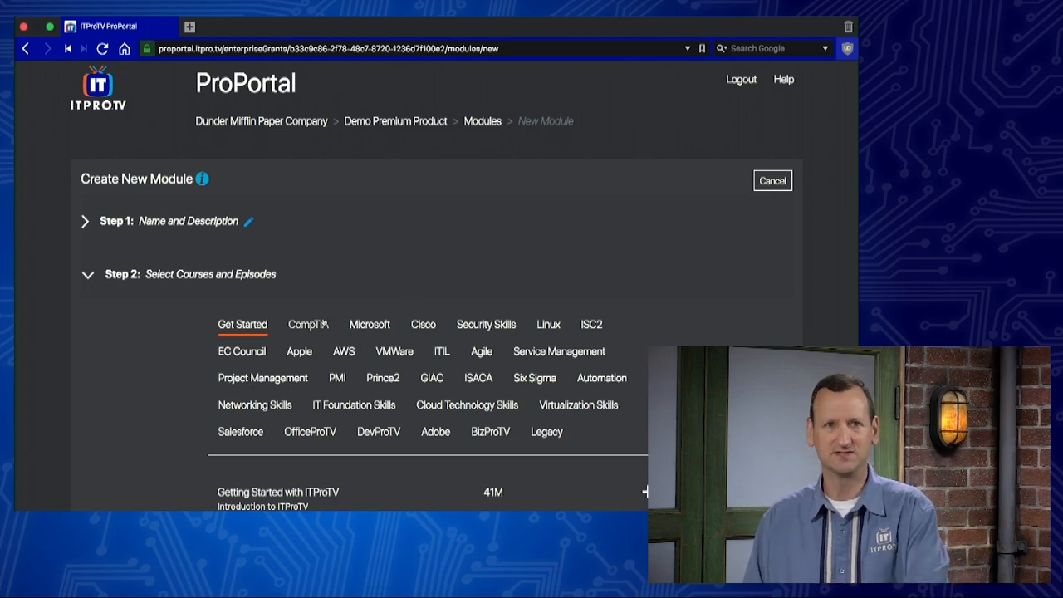
Expand the CompTIA A+ (220-901) episodes and add Overview and the following hardware episodes.
click(308, 324)
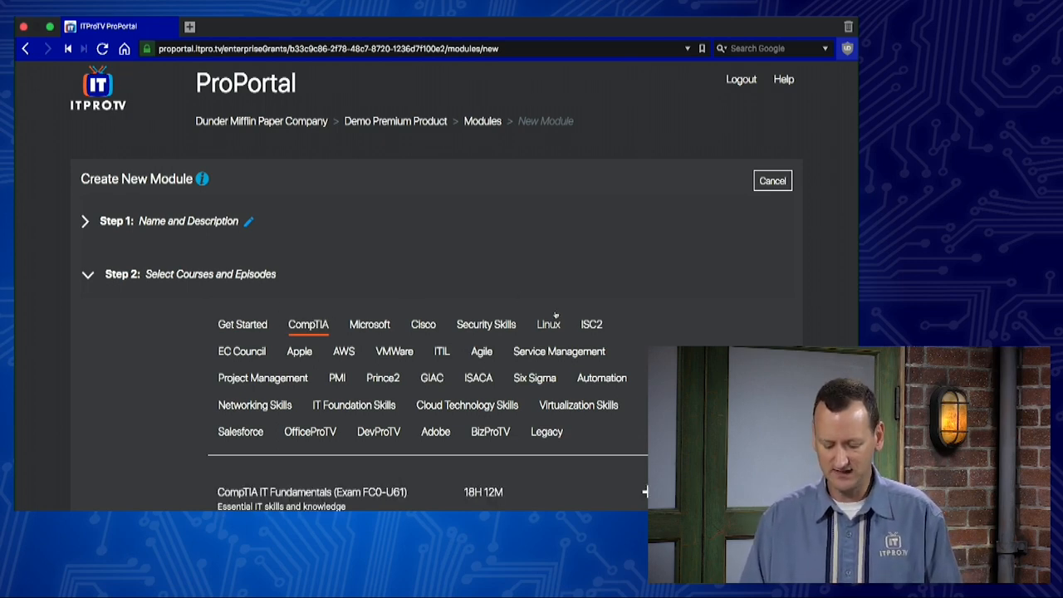
scroll(down, 3)
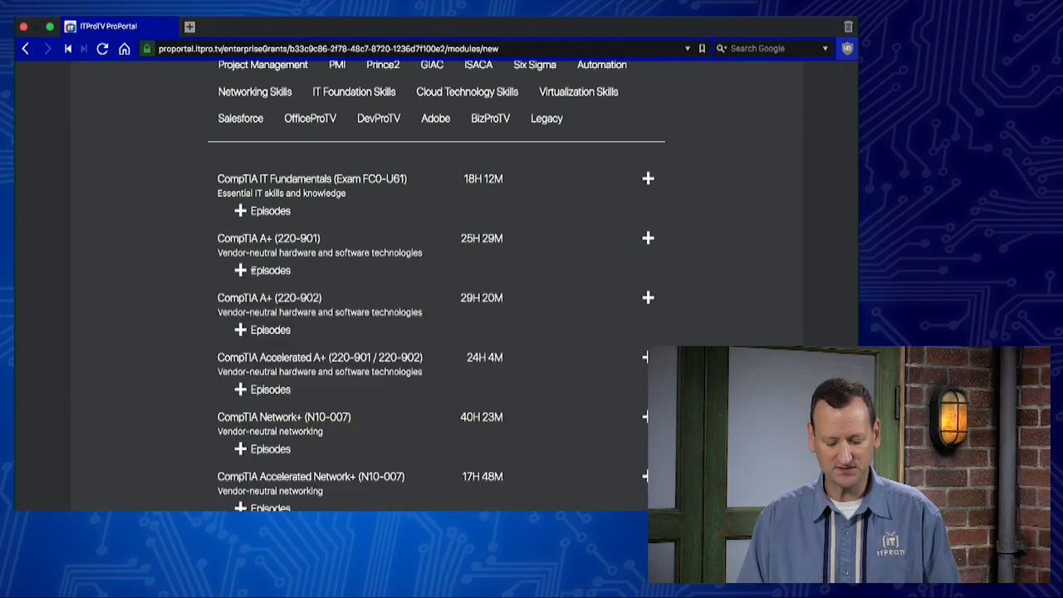
click(270, 270)
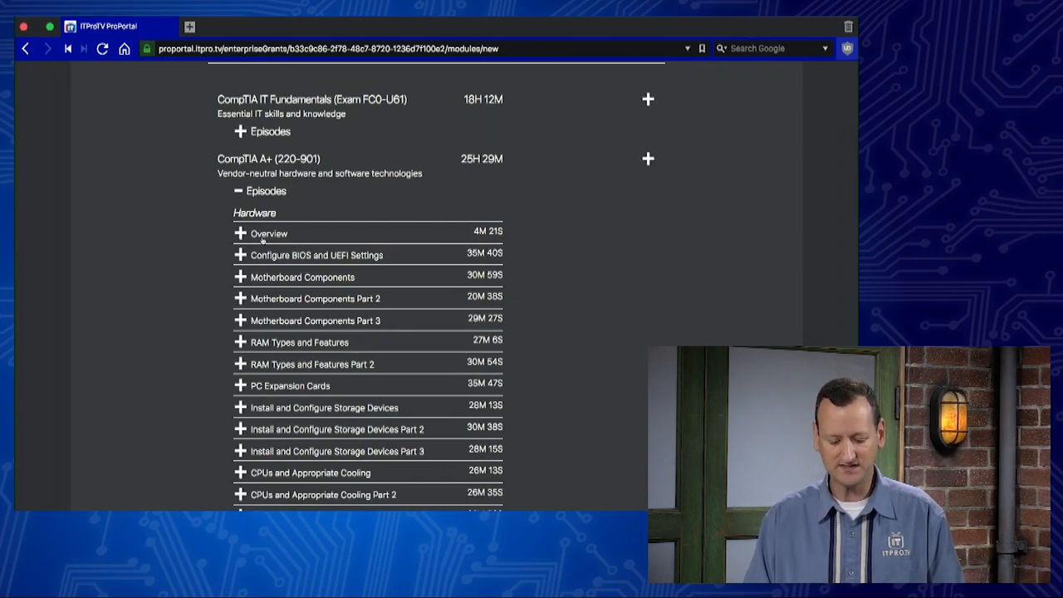
click(237, 232)
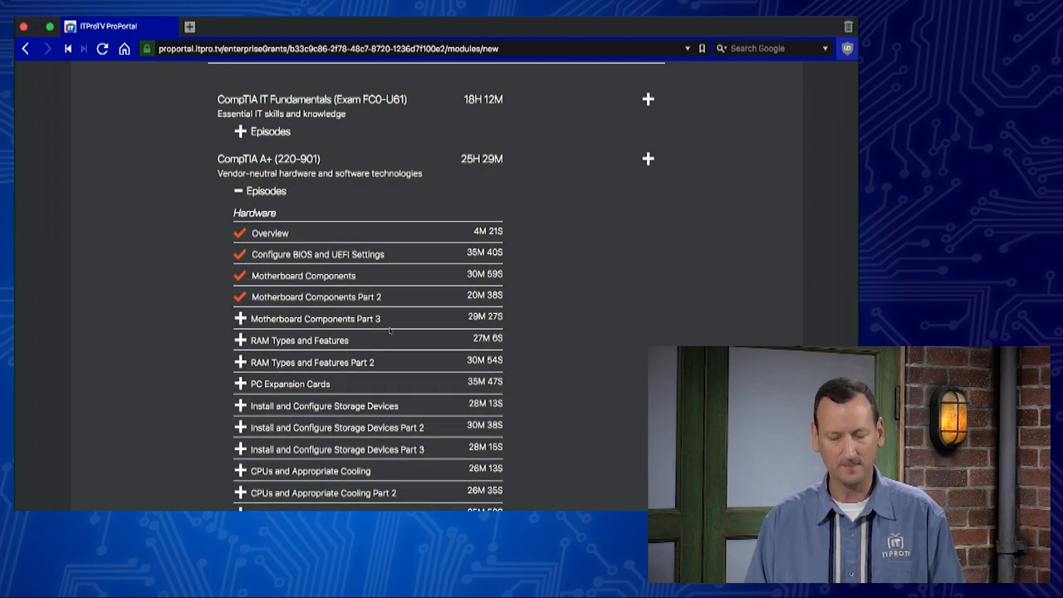
scroll(down, 3)
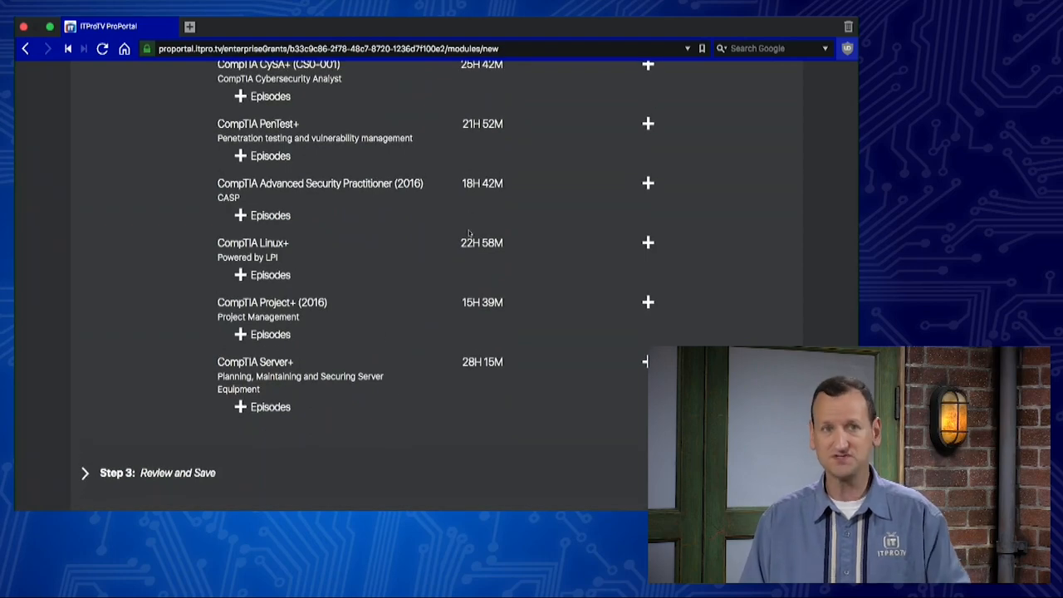
mouse_move(558, 399)
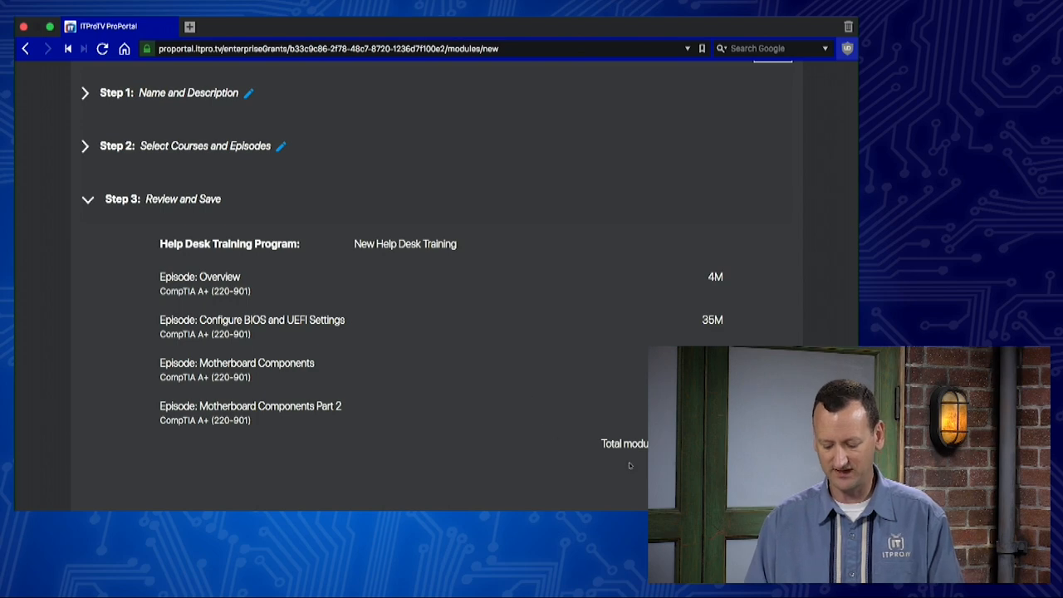
mouse_move(633, 482)
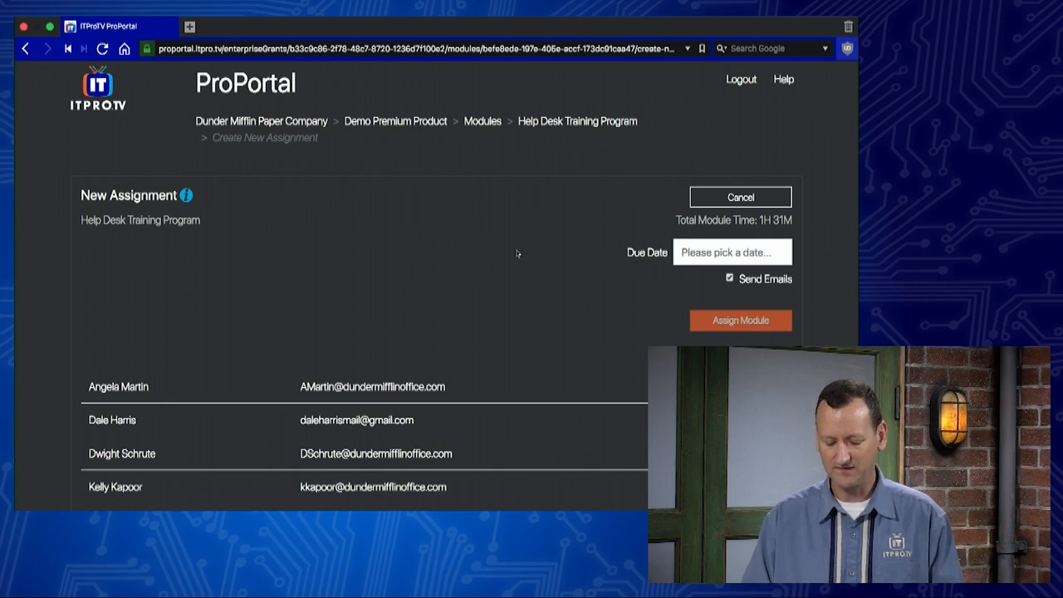
Assign the module to the first team member with a 2018-09-28 due date.
scroll(down, 3)
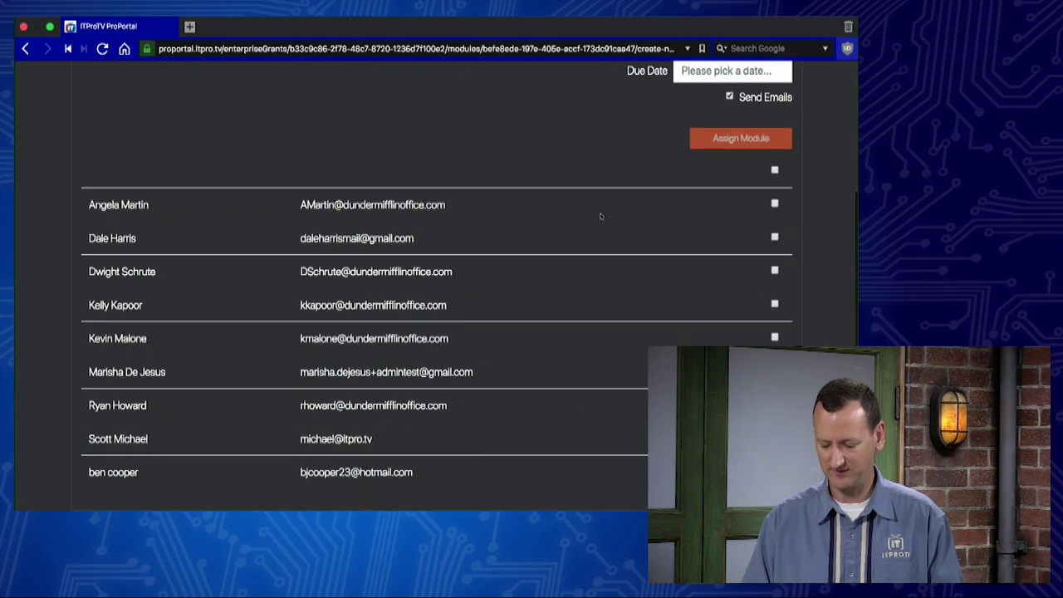
click(775, 207)
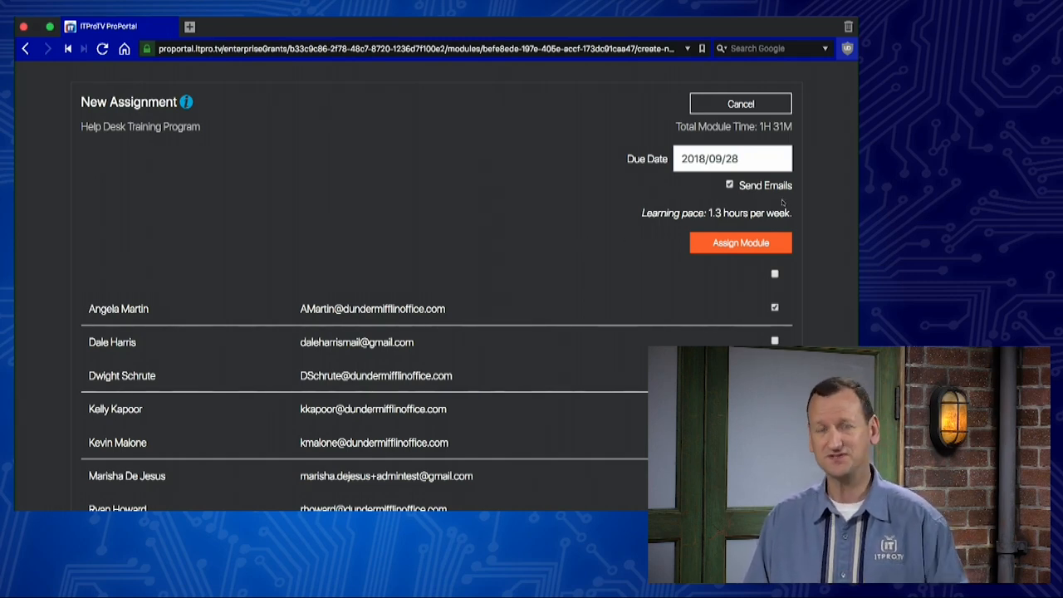
mouse_move(617, 200)
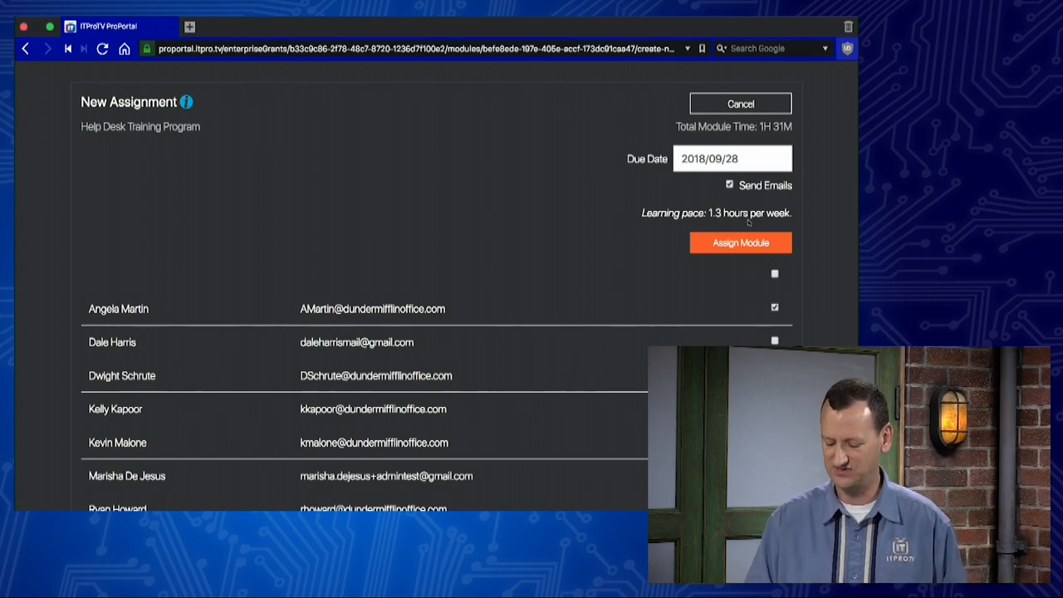
click(740, 242)
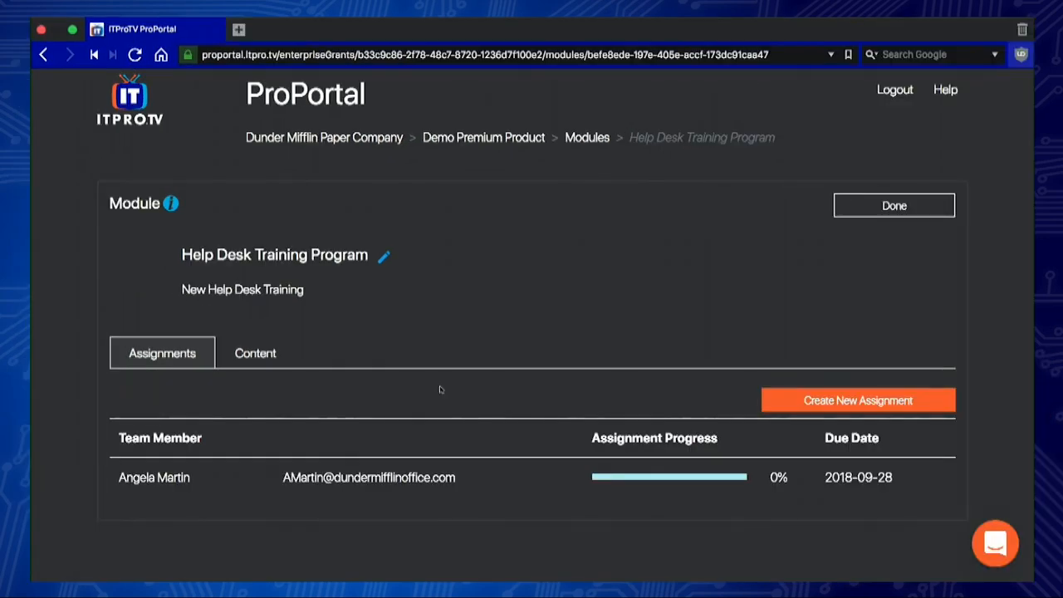
mouse_move(452, 508)
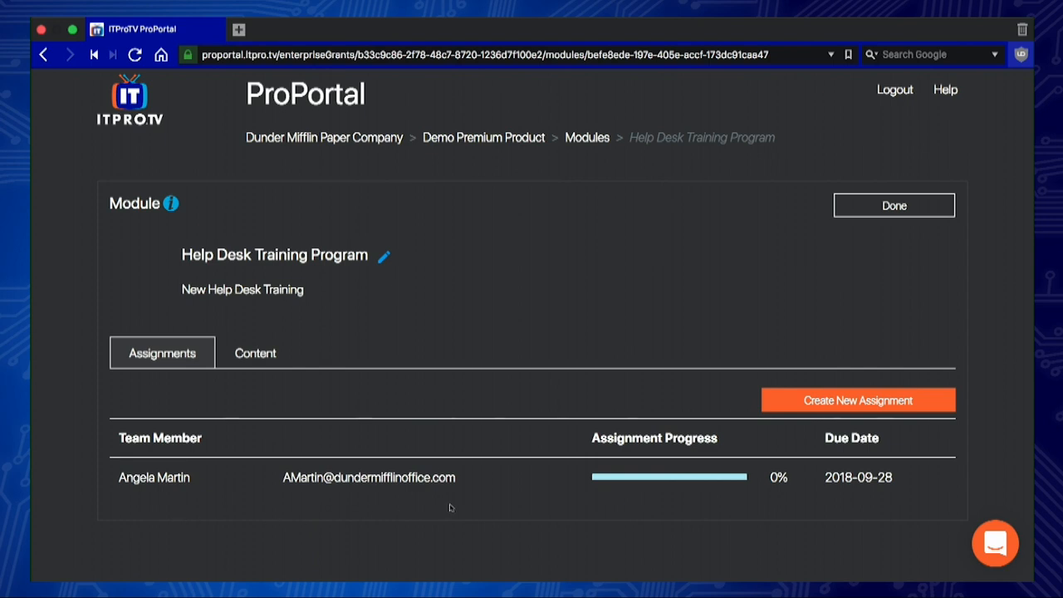
mouse_move(718, 508)
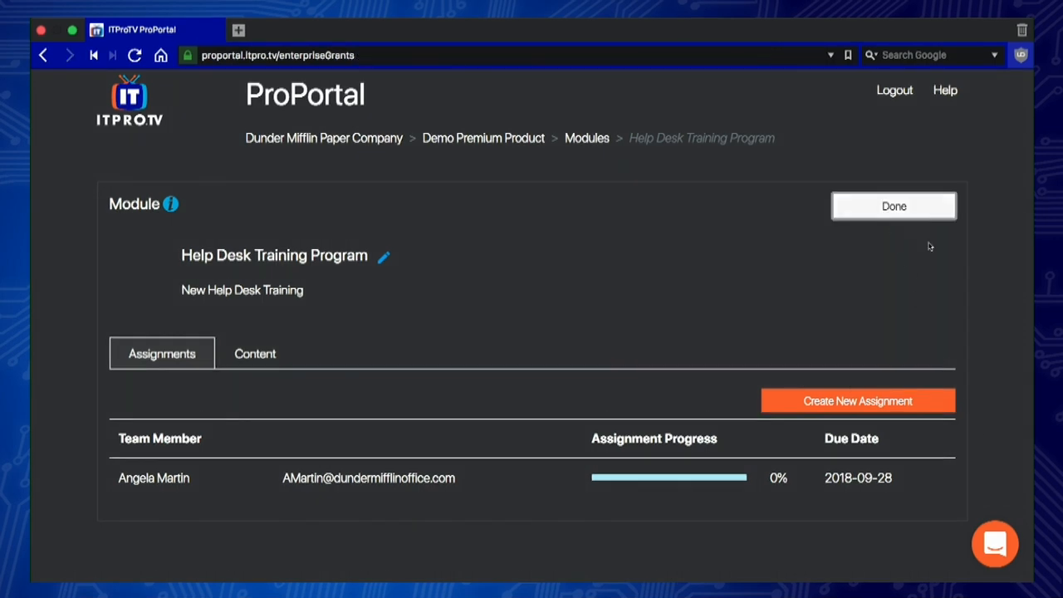
Finish the module and return to the Demo Premium Product subscription's team page.
click(894, 206)
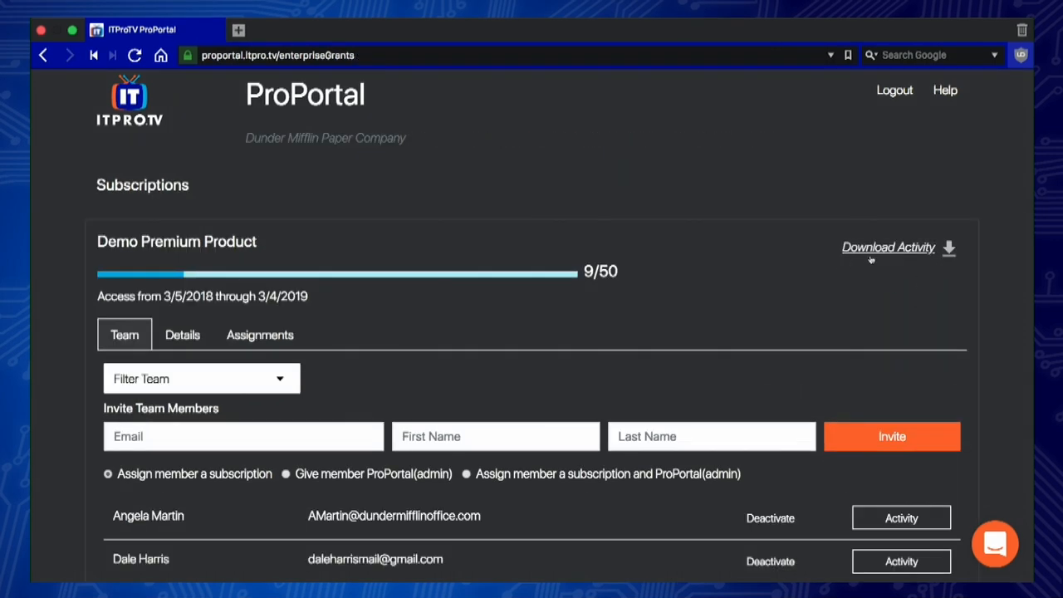